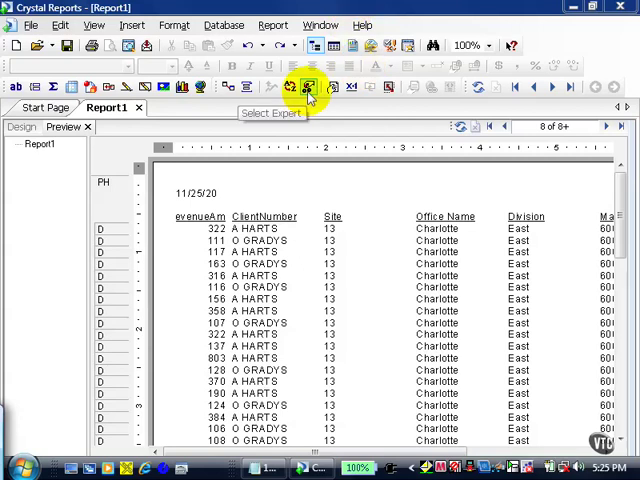
Show the current record selection formula in the Select Expert
click(309, 87)
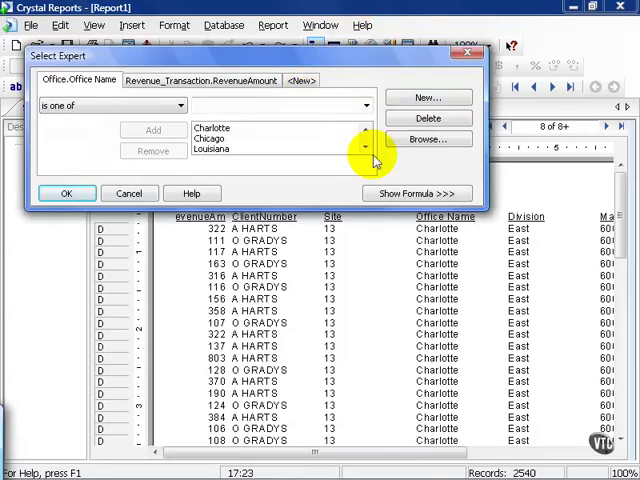
click(416, 193)
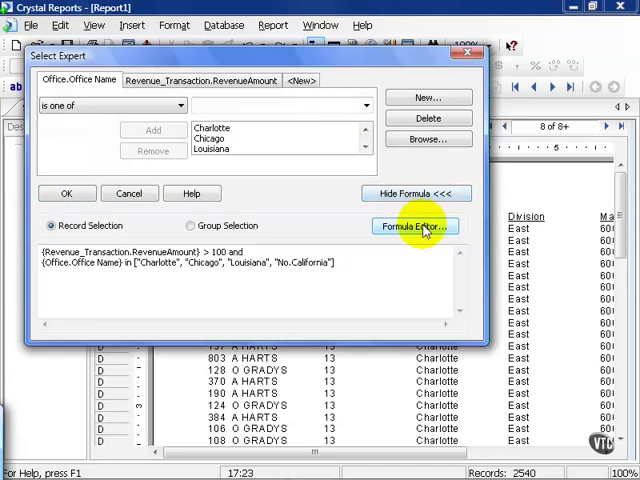
Edit the formula to RevenueAmount > 100 or Office Name in No.California and pass the error check
click(415, 226)
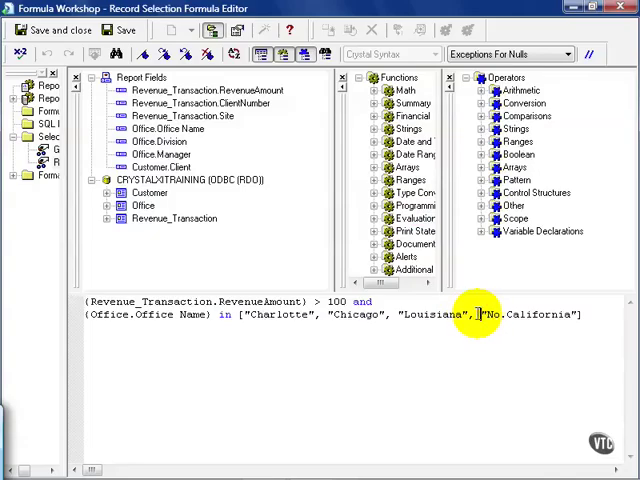
drag(479, 314, 243, 314)
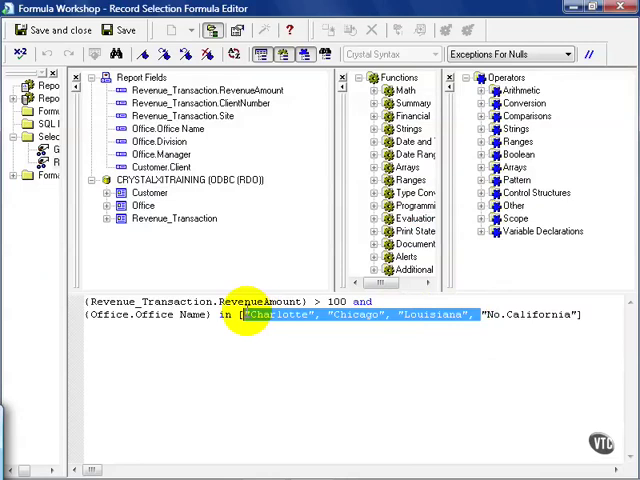
key(Delete)
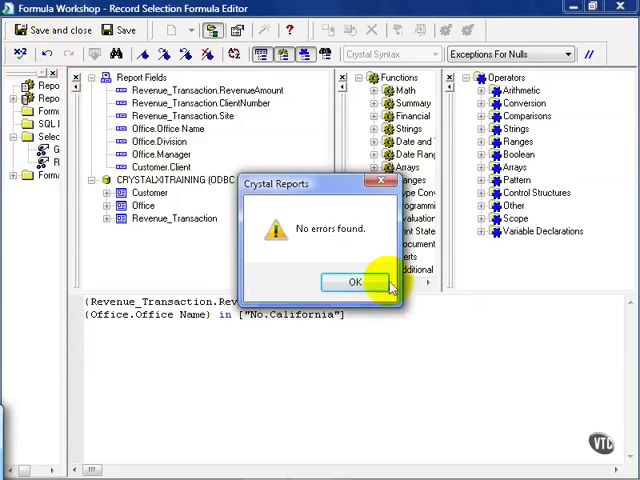
click(355, 281)
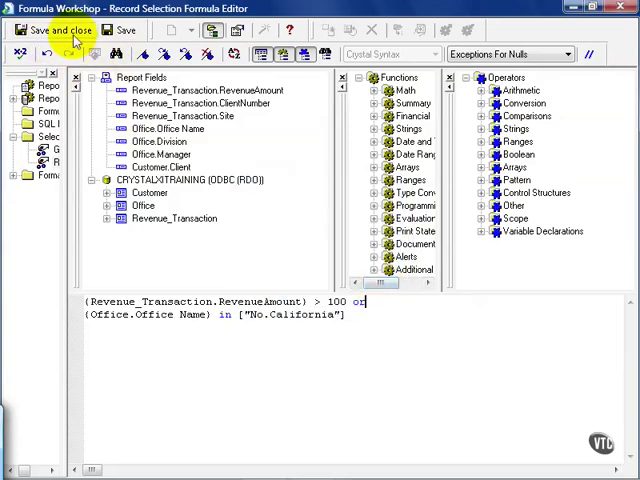
Save the revised OR formula and refresh the report, now 8780 records
click(55, 30)
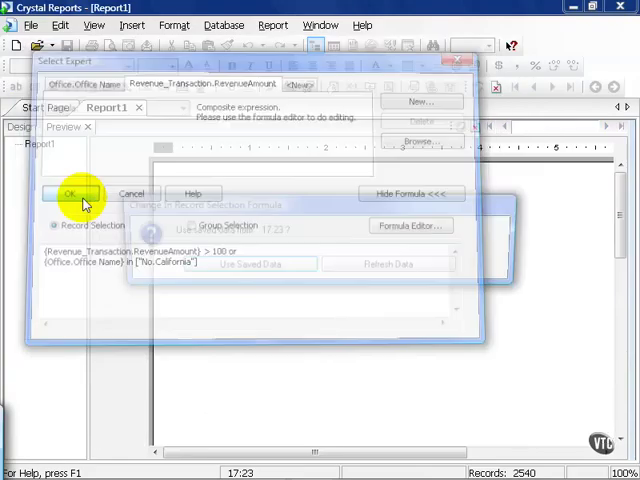
click(70, 193)
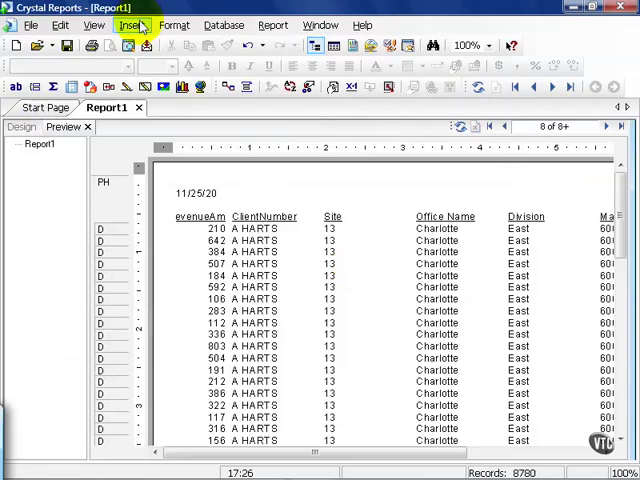
Insert a group on Office.Office Name so the report is grouped by office
click(130, 25)
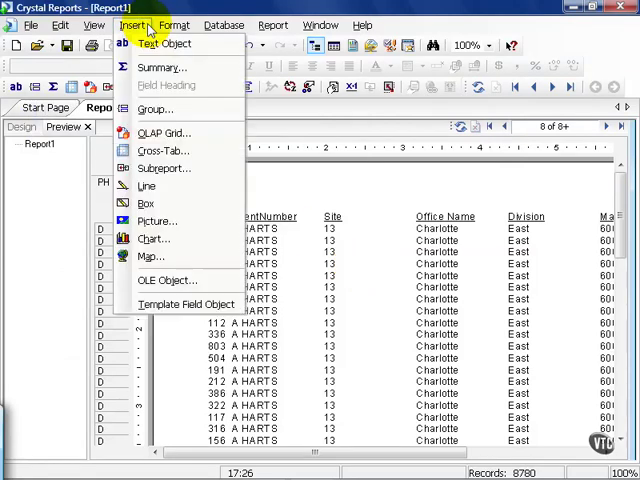
mouse_move(155, 109)
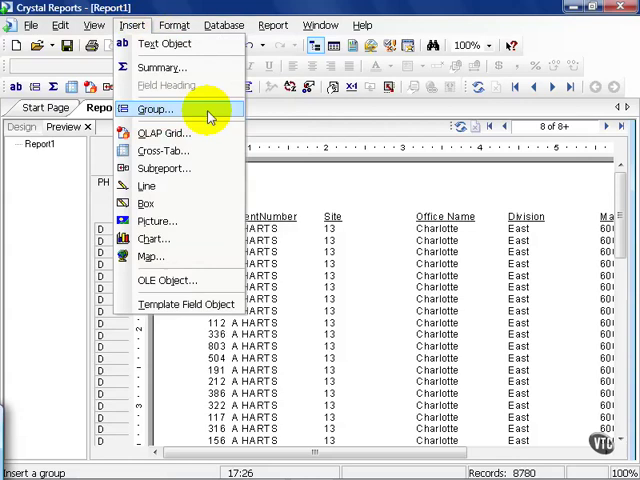
click(155, 108)
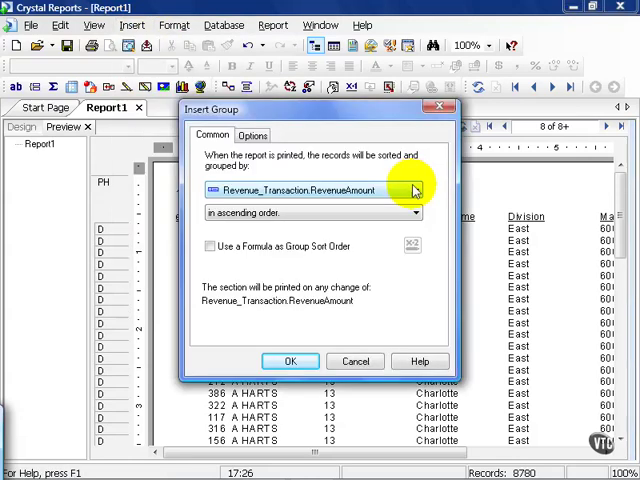
click(414, 190)
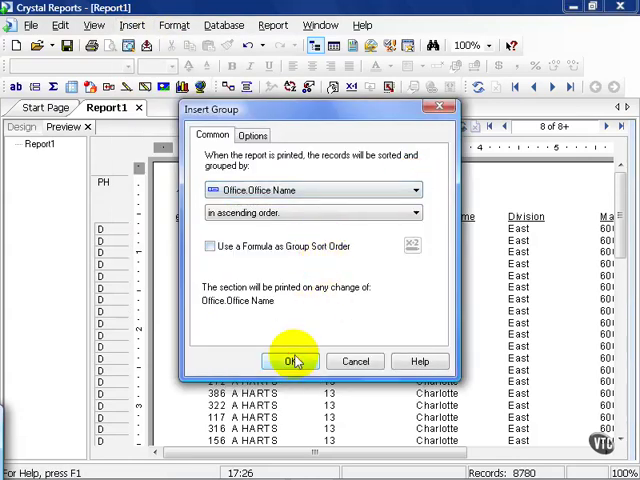
click(293, 361)
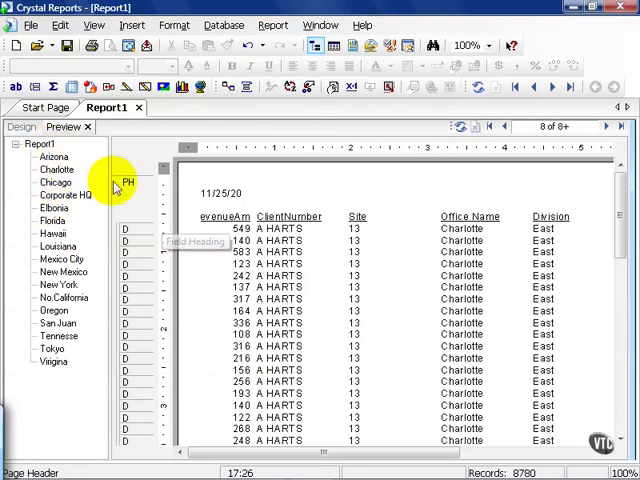
mouse_move(110, 185)
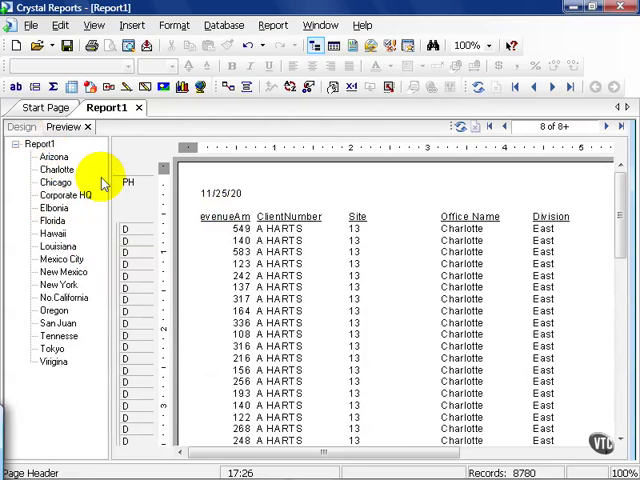
Browse the group tree to reach the No.California office records
click(62, 297)
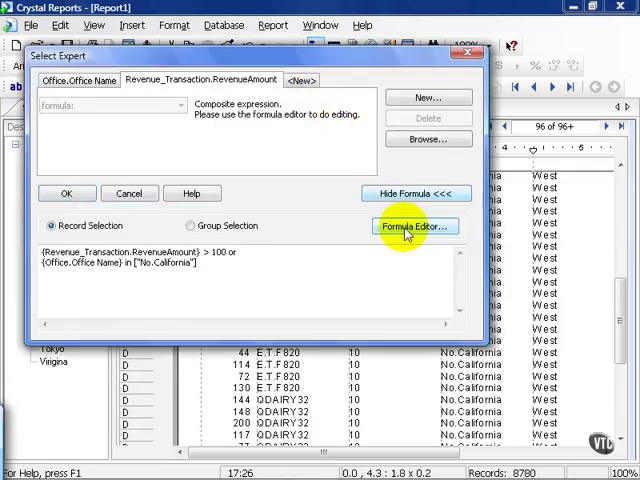
Make the formula Office Name in Louisiana or Office Name in No.California
click(413, 226)
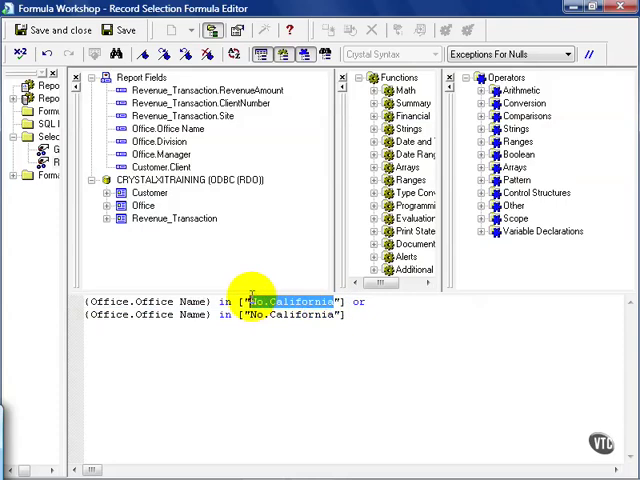
text(Loui)
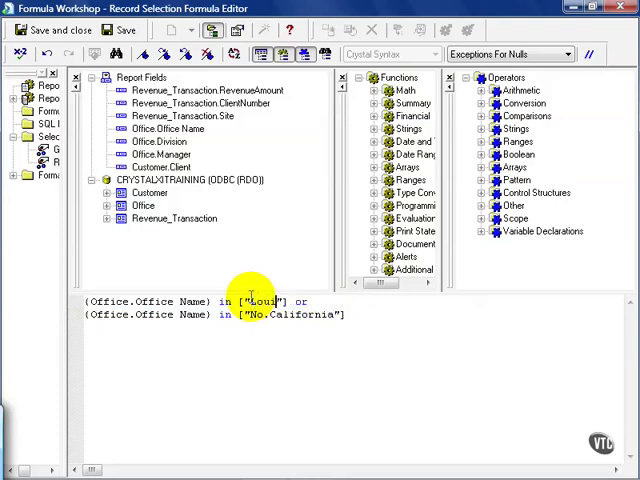
text(siana)
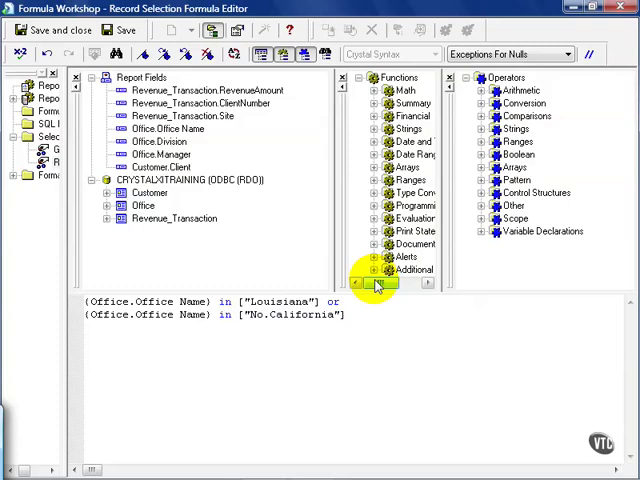
click(347, 314)
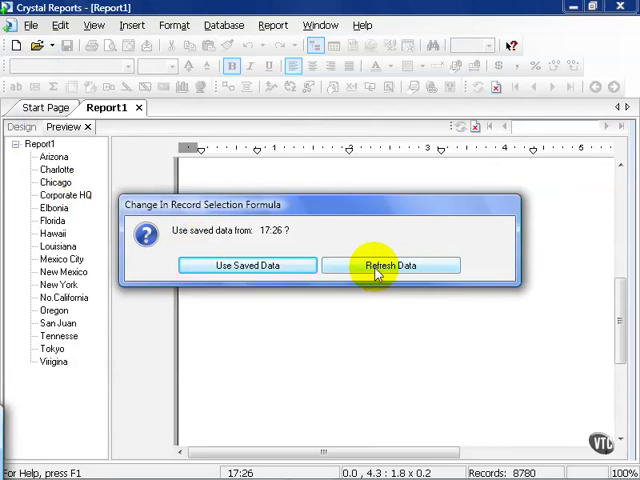
Refresh the data, leaving only Louisiana and No.California groups, 840 records
click(391, 265)
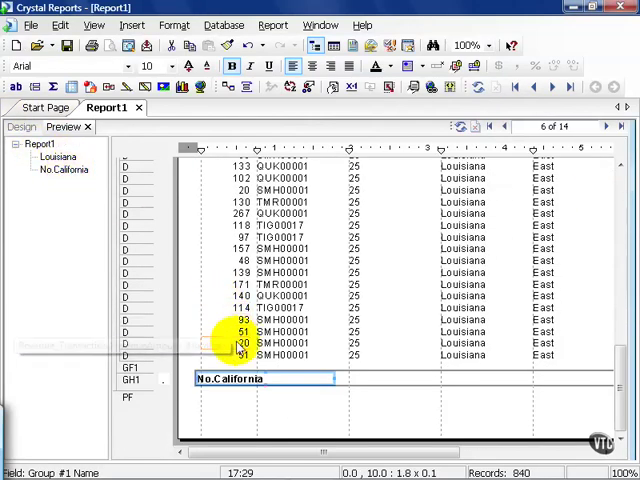
mouse_move(237, 343)
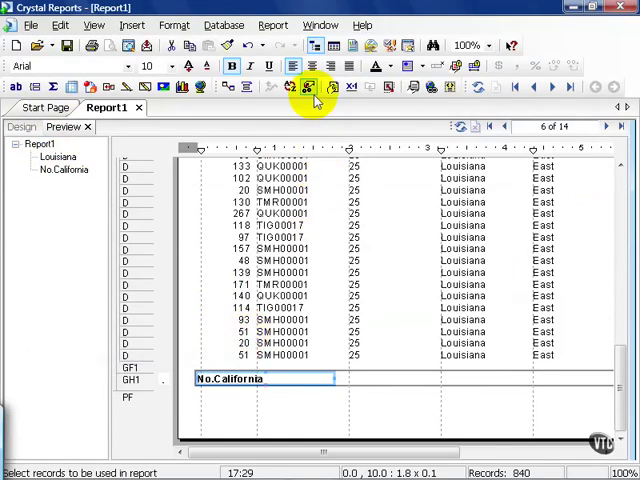
Reopen the selection formula, now one condition listing Louisiana and No.California, in the editor
click(305, 87)
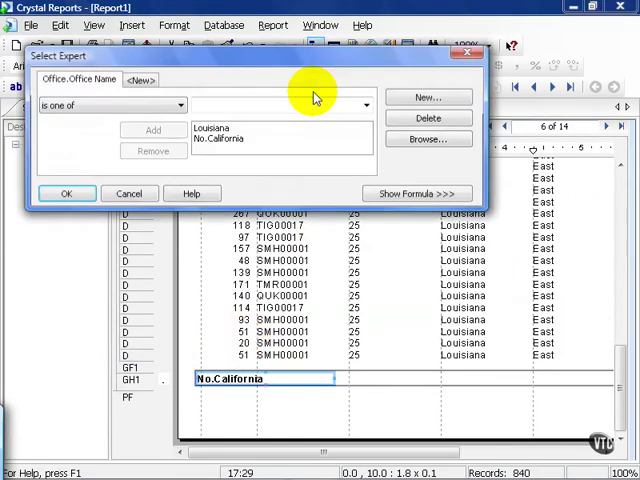
click(417, 193)
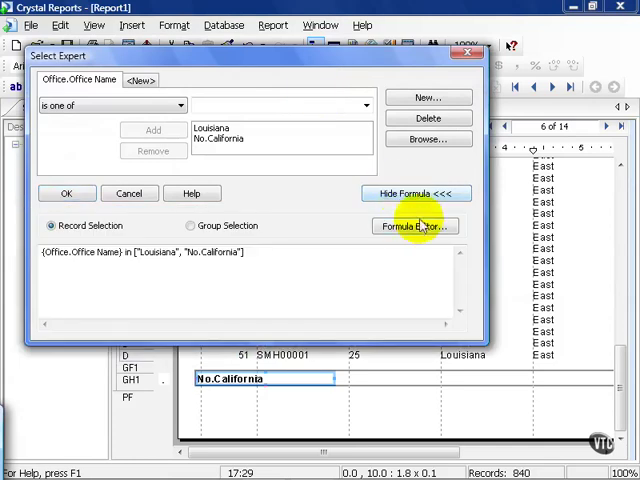
click(414, 226)
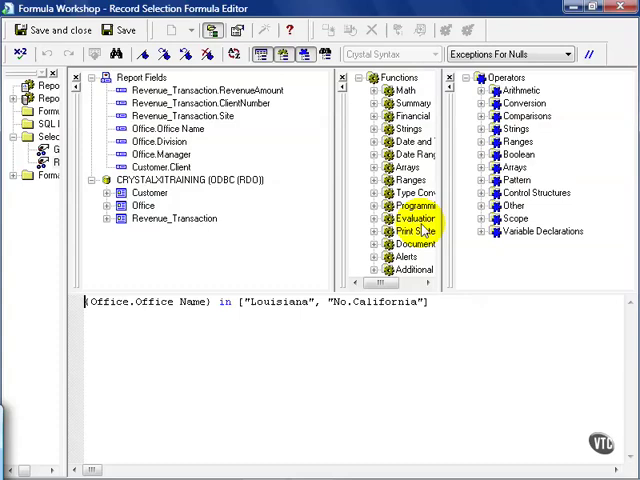
Append or {Customer.Client} startswith "A" to the formula and pass the error check
text(or)
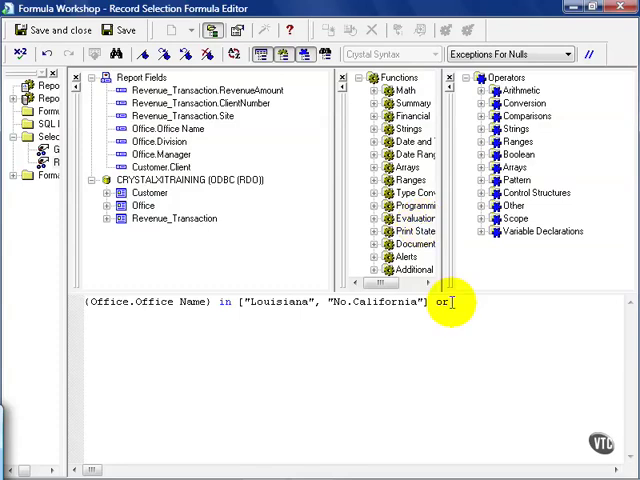
double_click(157, 166)
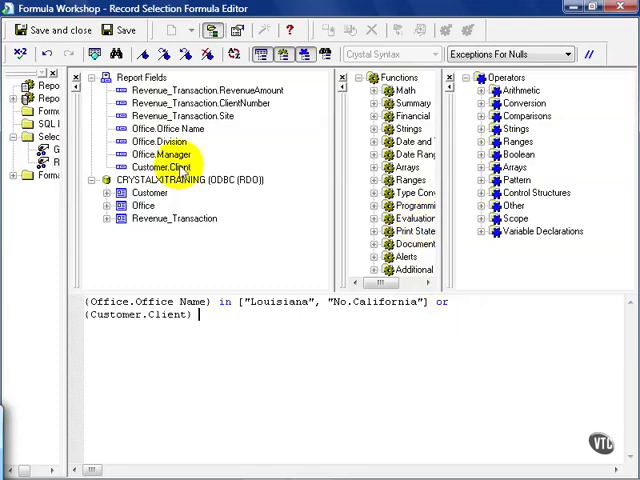
text(startswith)
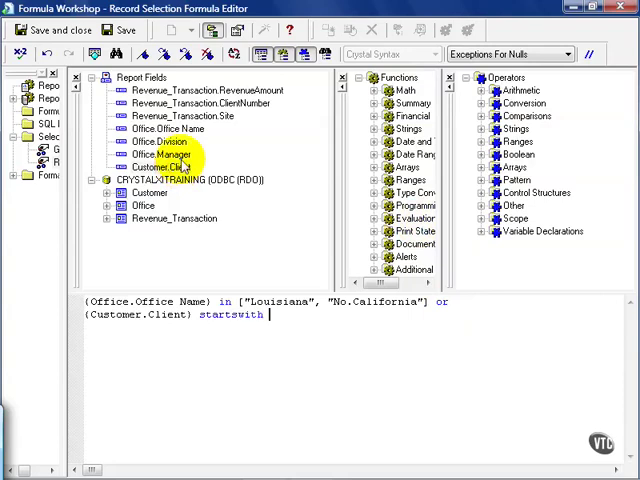
text("A)
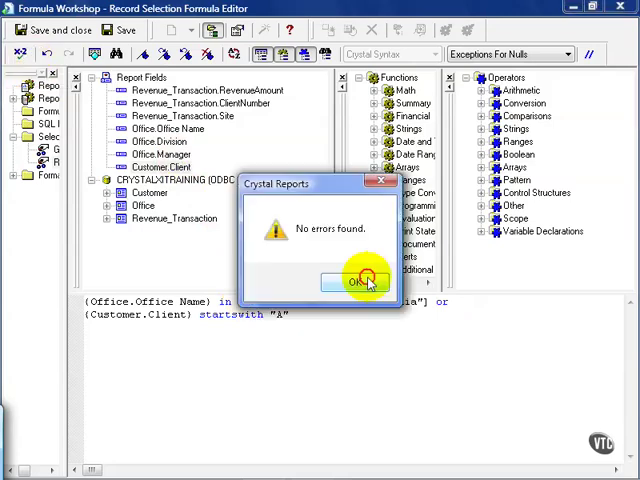
click(360, 280)
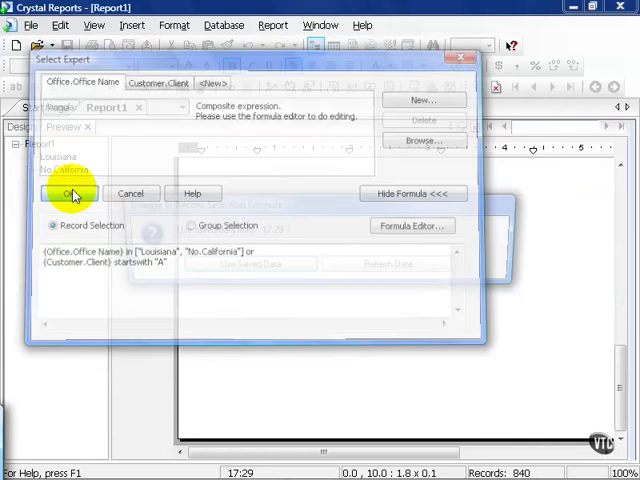
Apply the formula, refresh to 2189 records, and jump to the last page
click(64, 193)
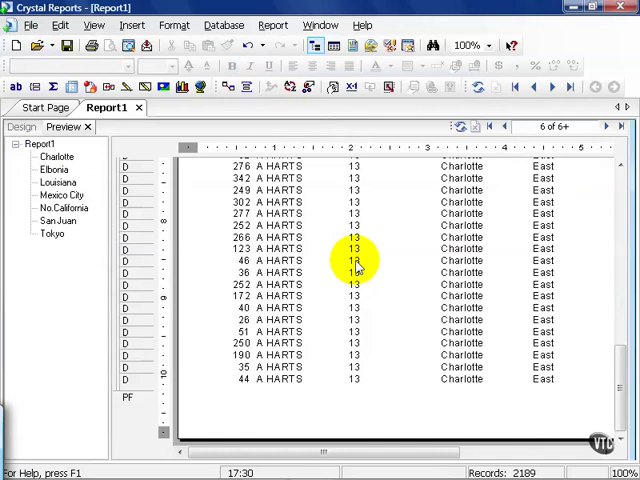
mouse_move(390, 335)
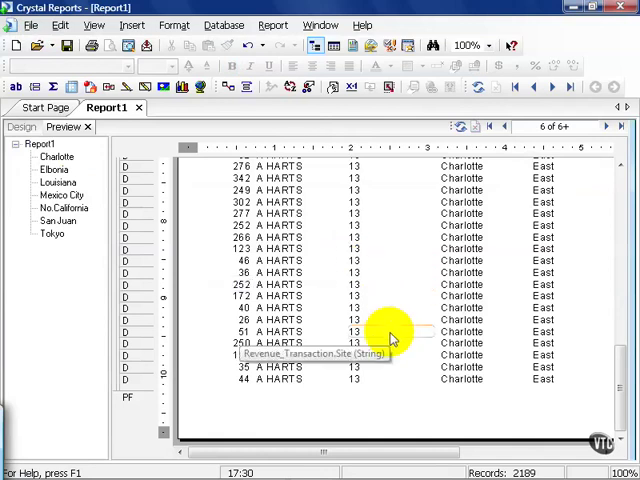
scroll(right, 3)
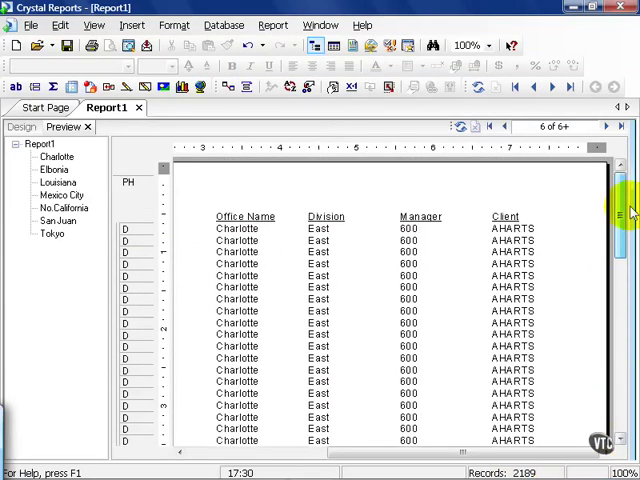
click(610, 127)
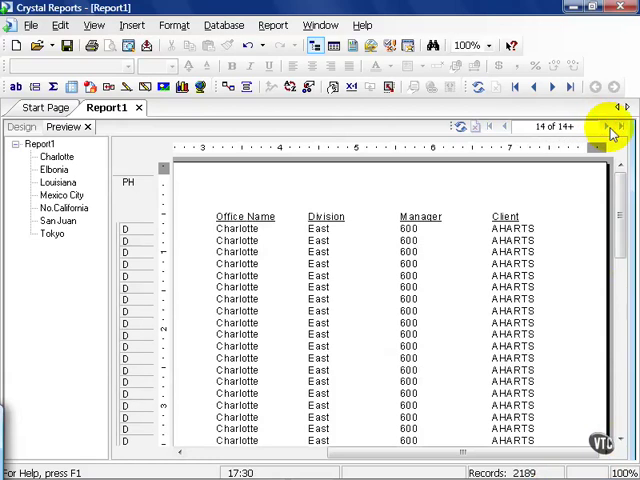